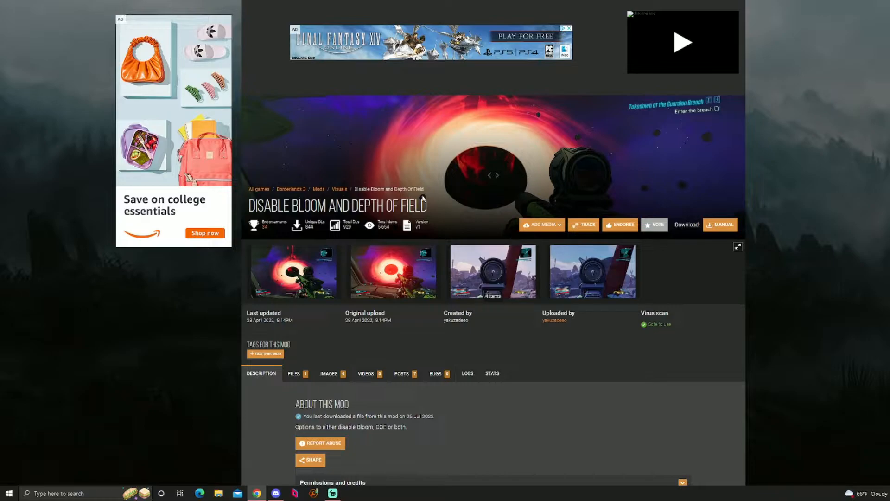
mouse_move(584, 369)
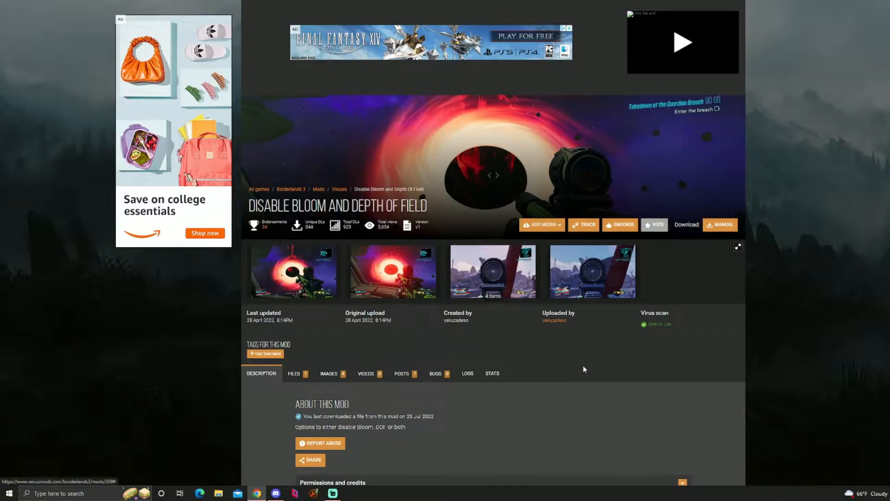
mouse_move(532, 179)
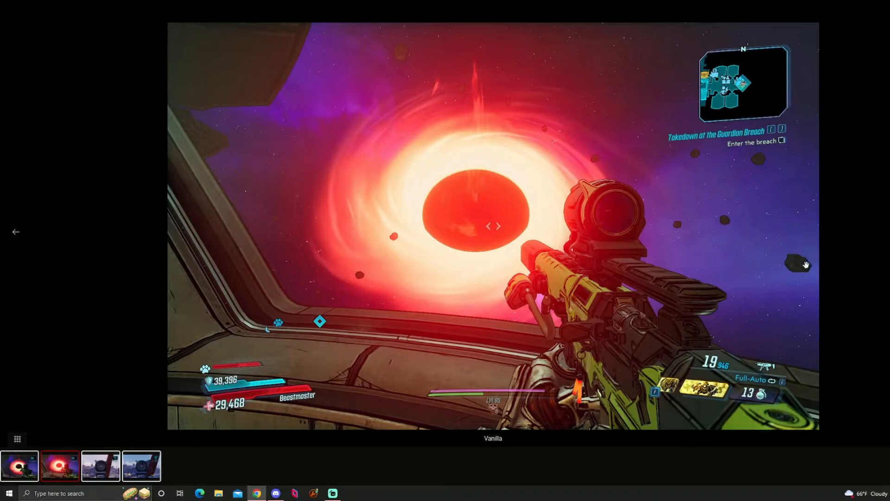
mouse_move(851, 207)
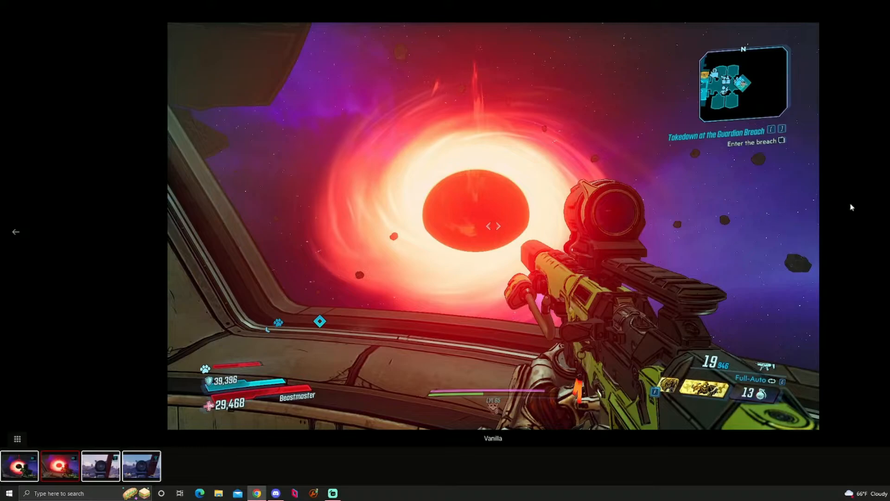
mouse_move(876, 190)
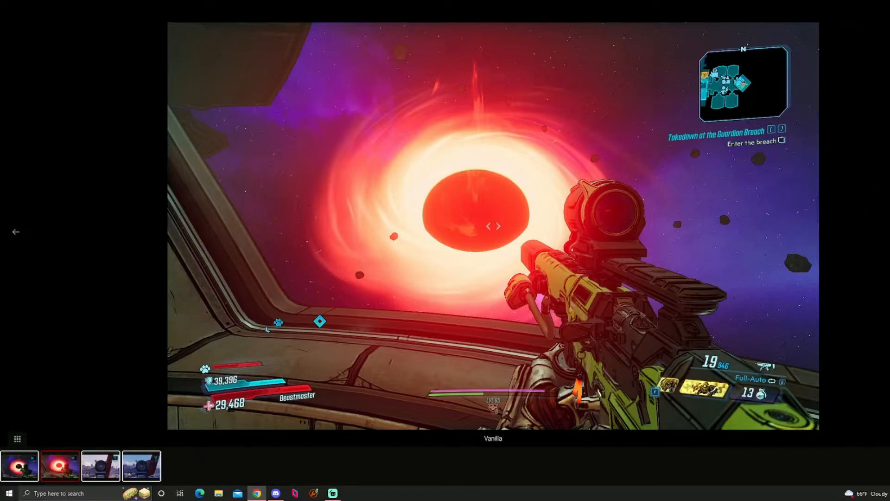
mouse_move(419, 175)
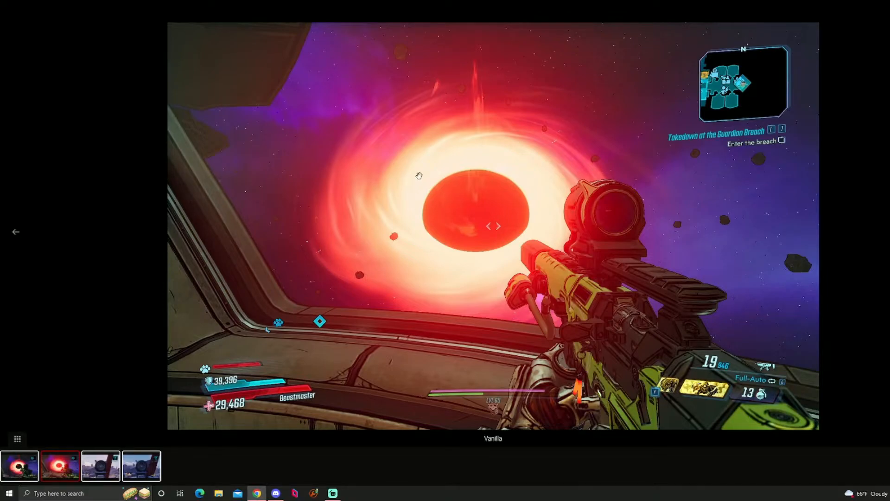
mouse_move(272, 127)
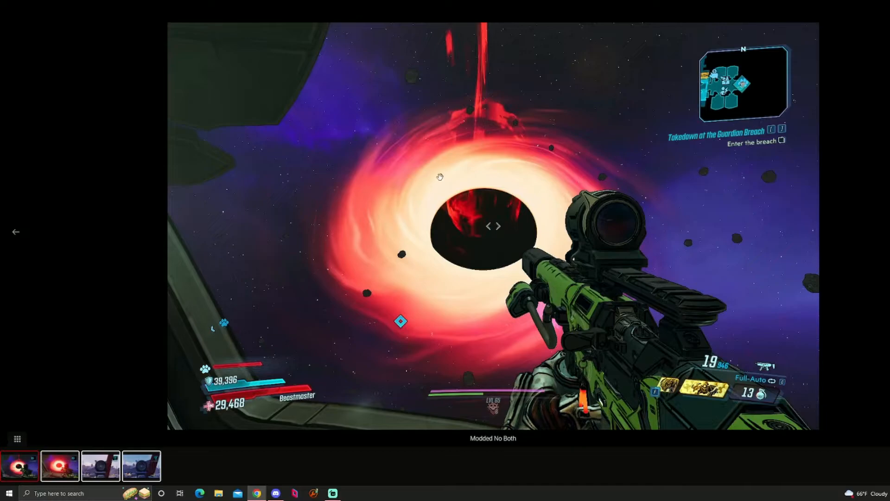
mouse_move(499, 202)
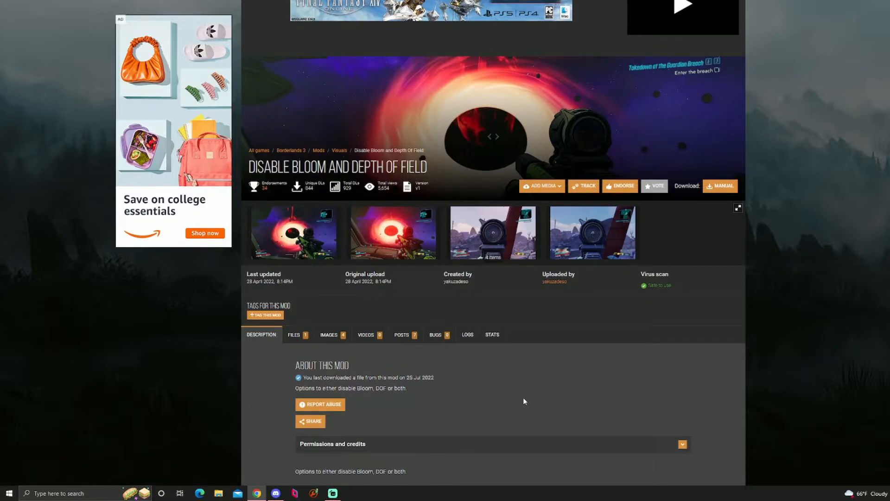
mouse_move(521, 398)
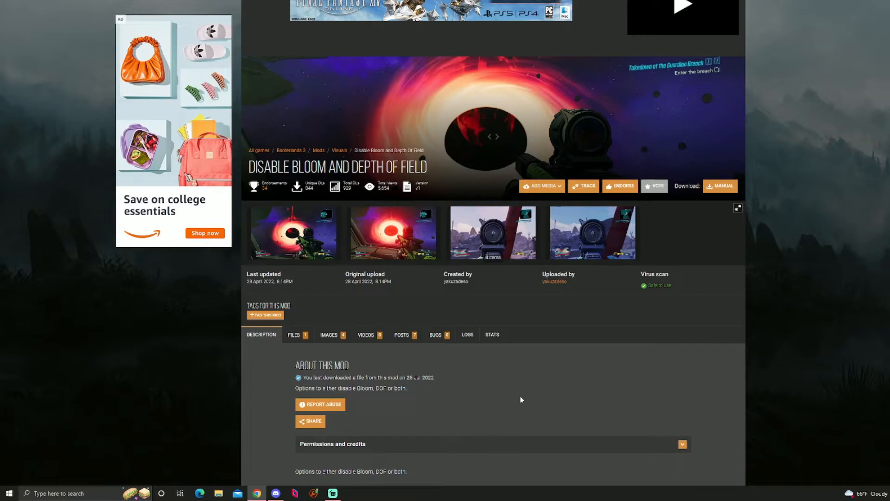
mouse_move(499, 394)
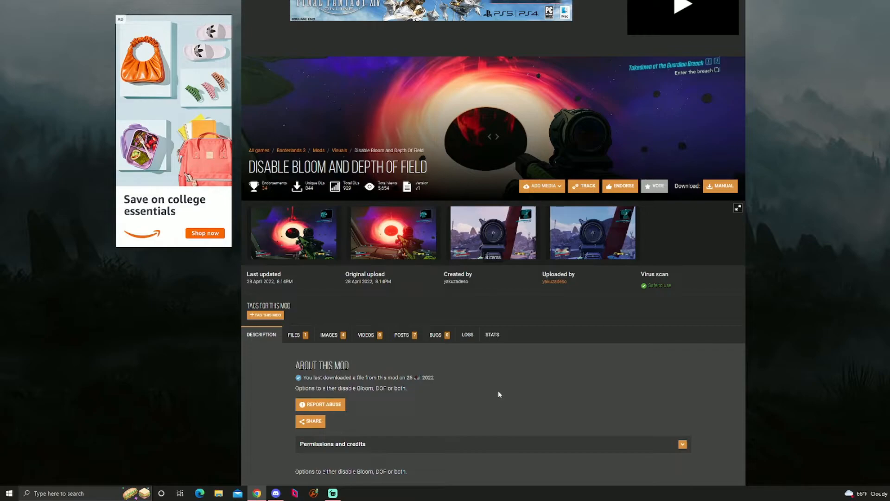
mouse_move(471, 398)
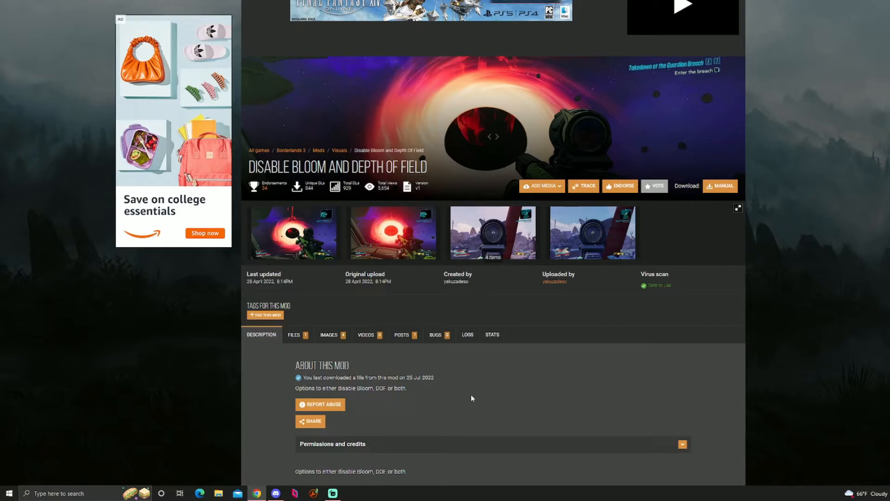
mouse_move(467, 335)
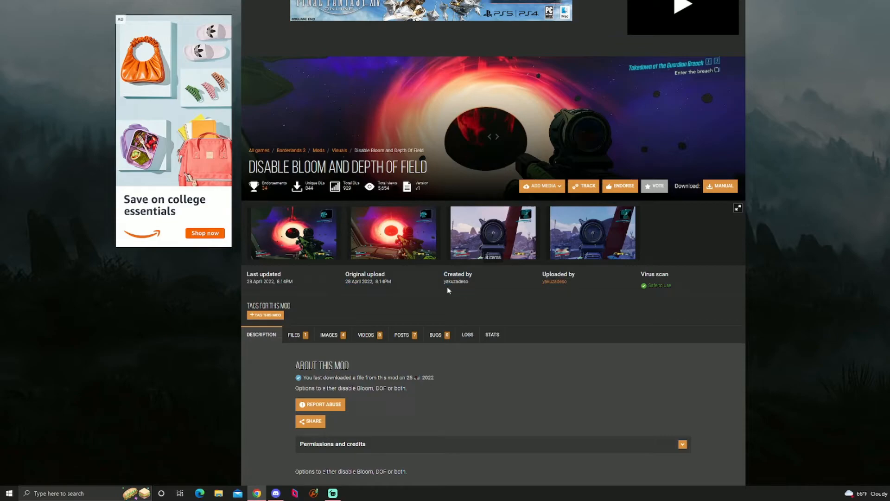
mouse_move(471, 310)
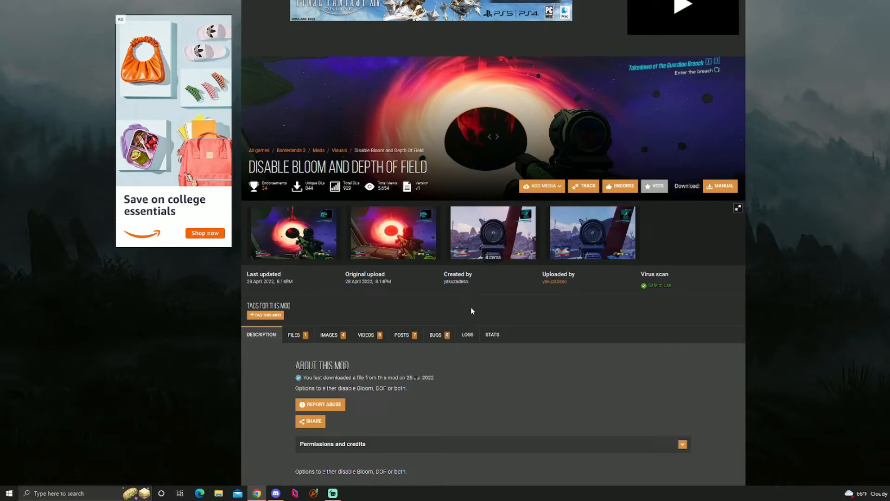
mouse_move(576, 377)
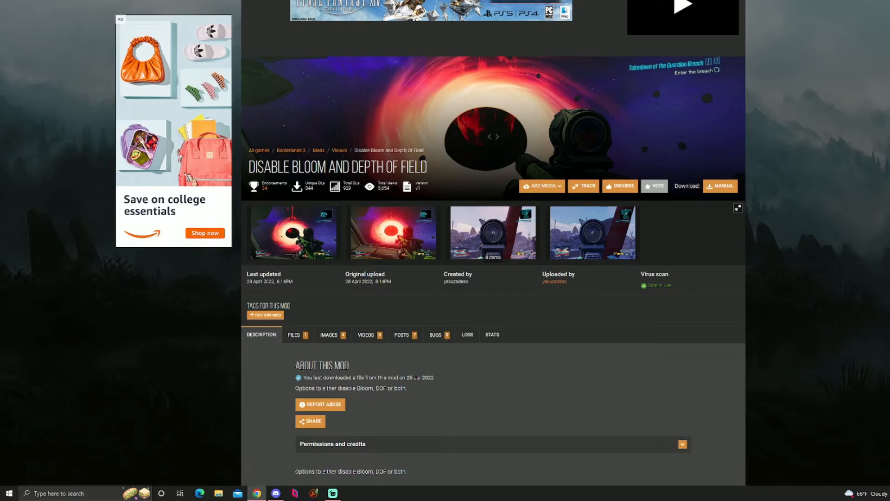
mouse_move(414, 417)
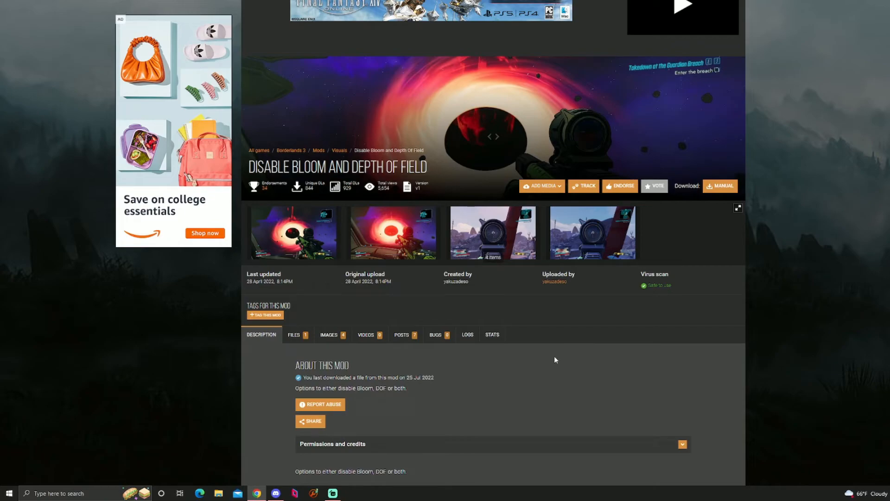
mouse_move(579, 397)
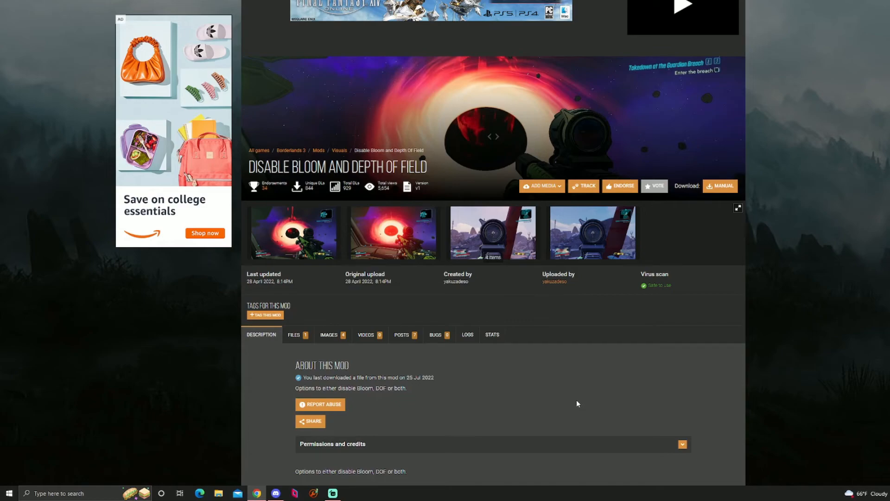
mouse_move(560, 388)
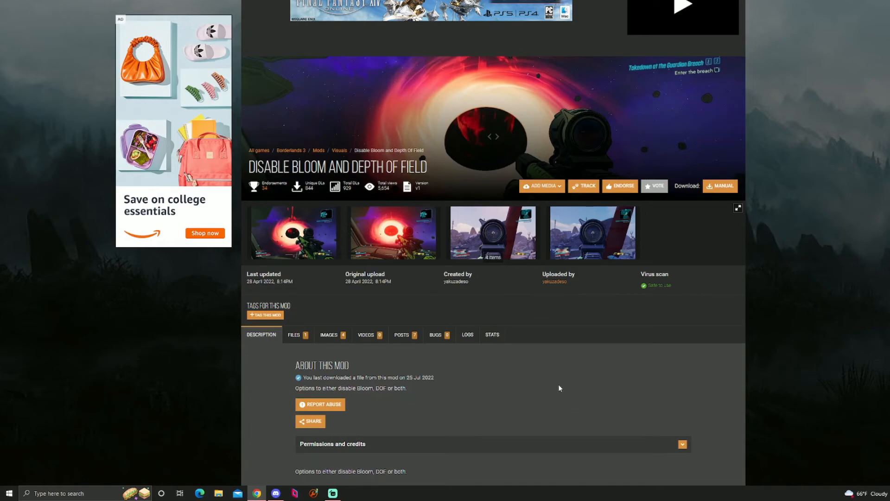
mouse_move(555, 398)
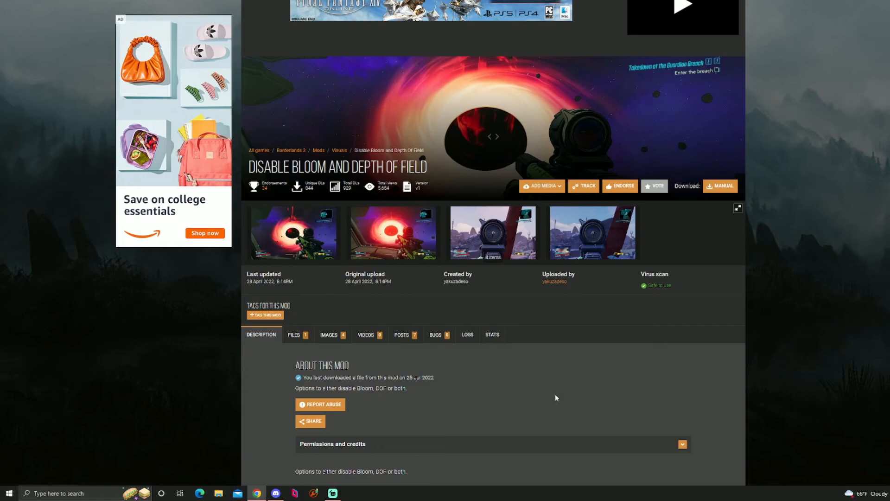
Scroll to the 'How to use' section and highlight its install instruction paragraph
scroll(down, 3)
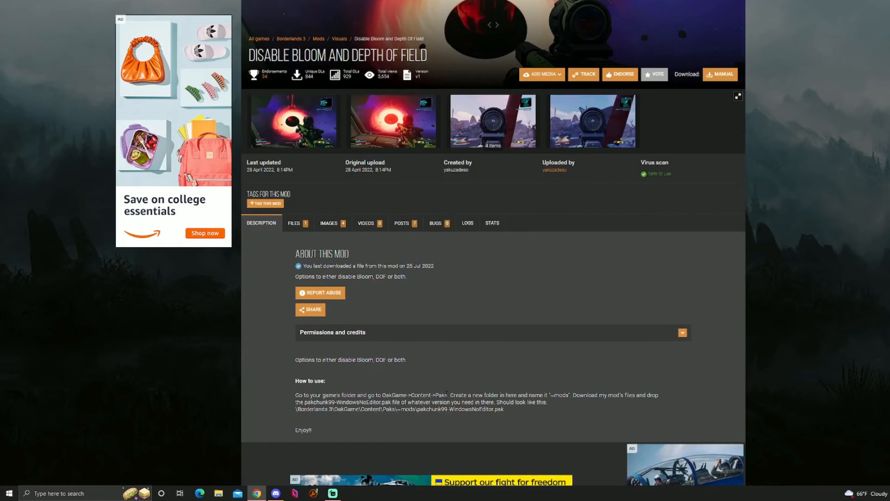
drag(295, 391, 509, 405)
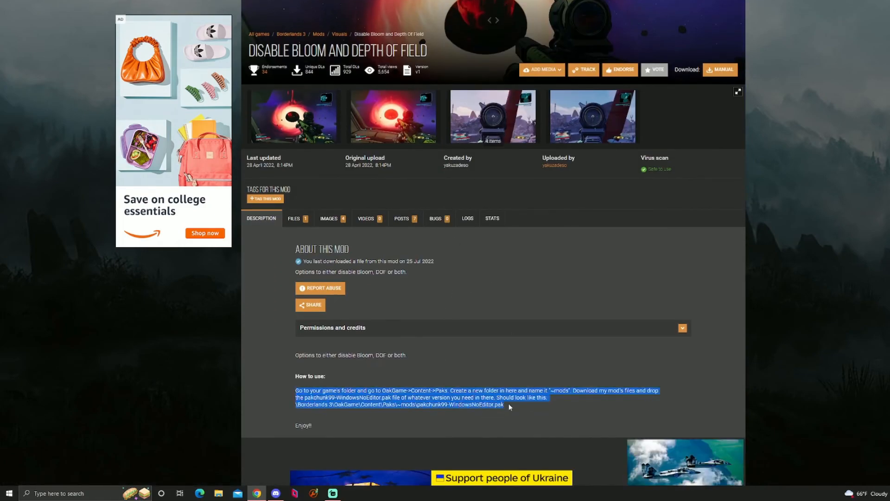